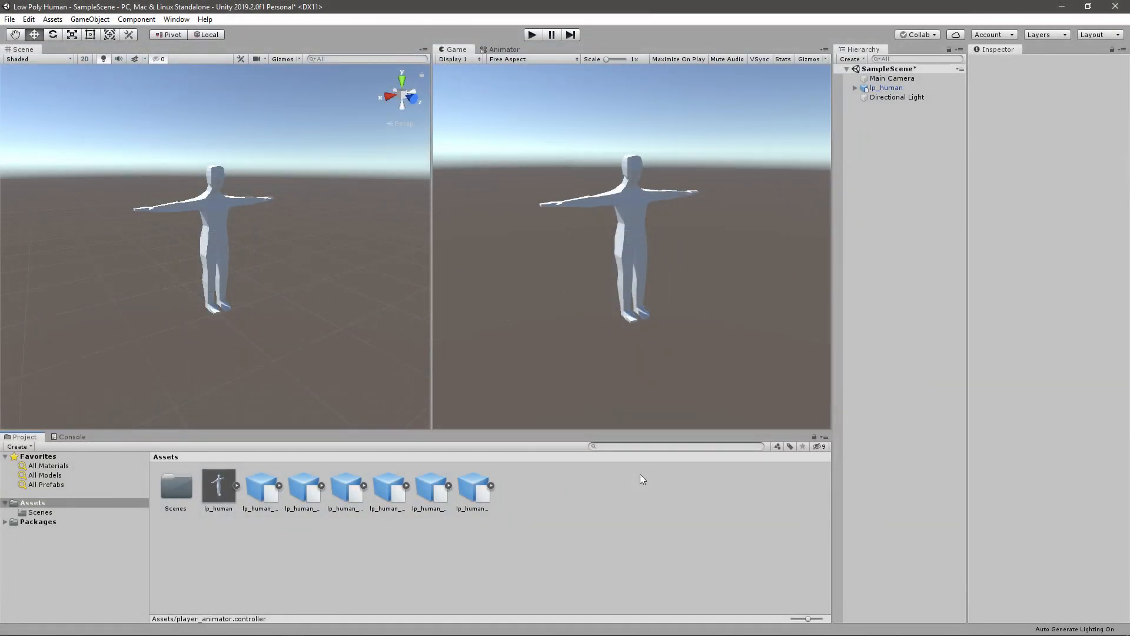
pyautogui.moveTo(606, 519)
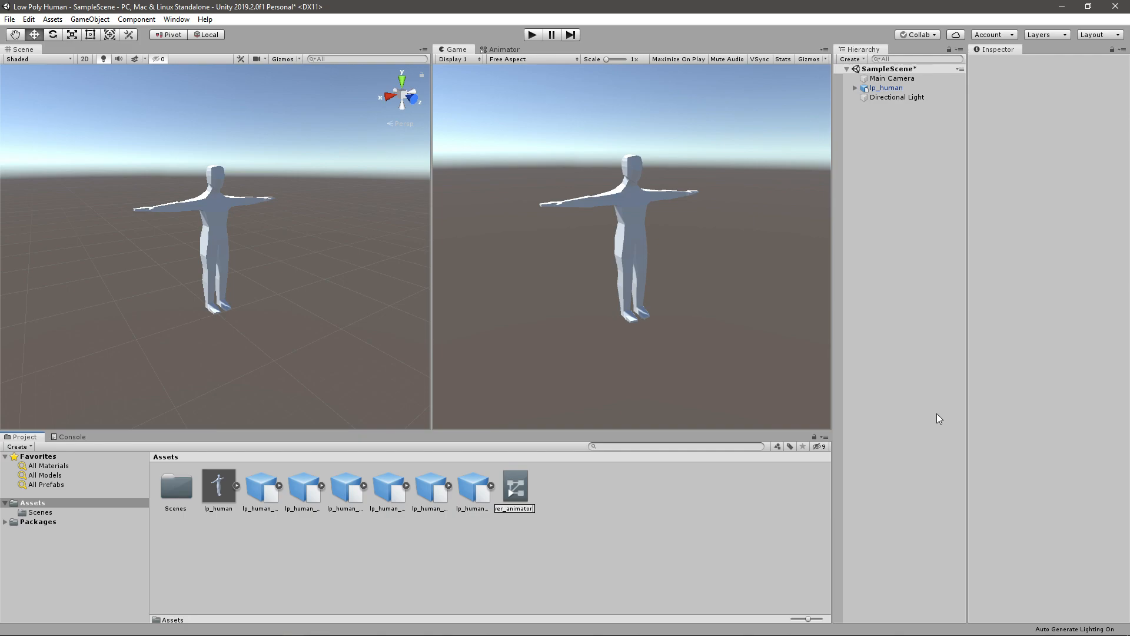
# - Assign player_animator to the lp_human character's Animator Controller field
pyautogui.click(515, 485)
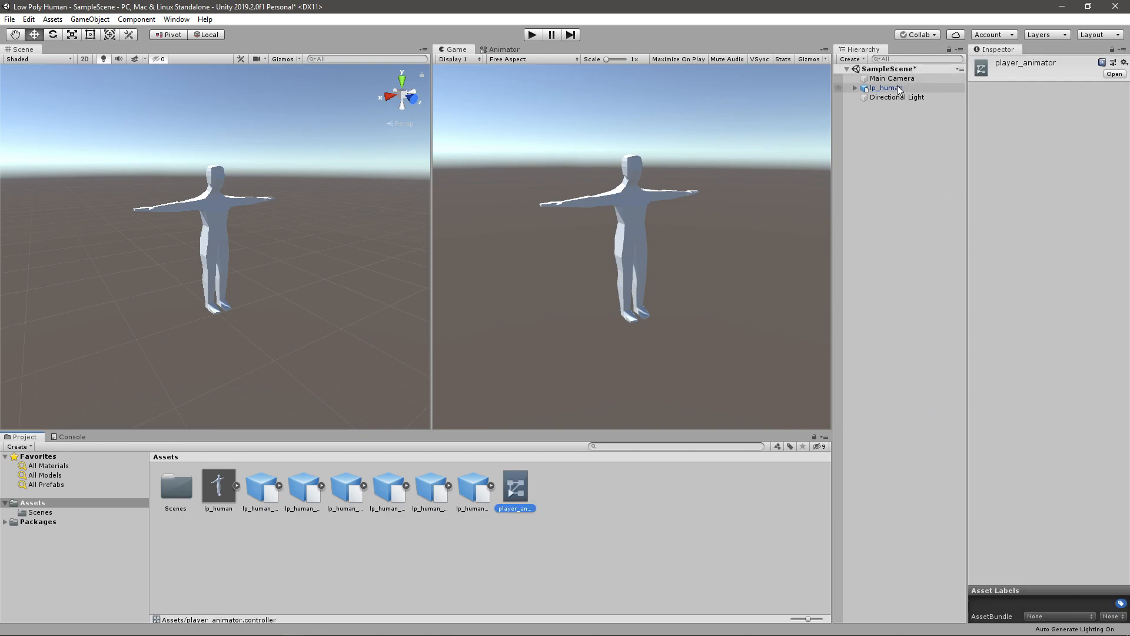
pyautogui.click(883, 87)
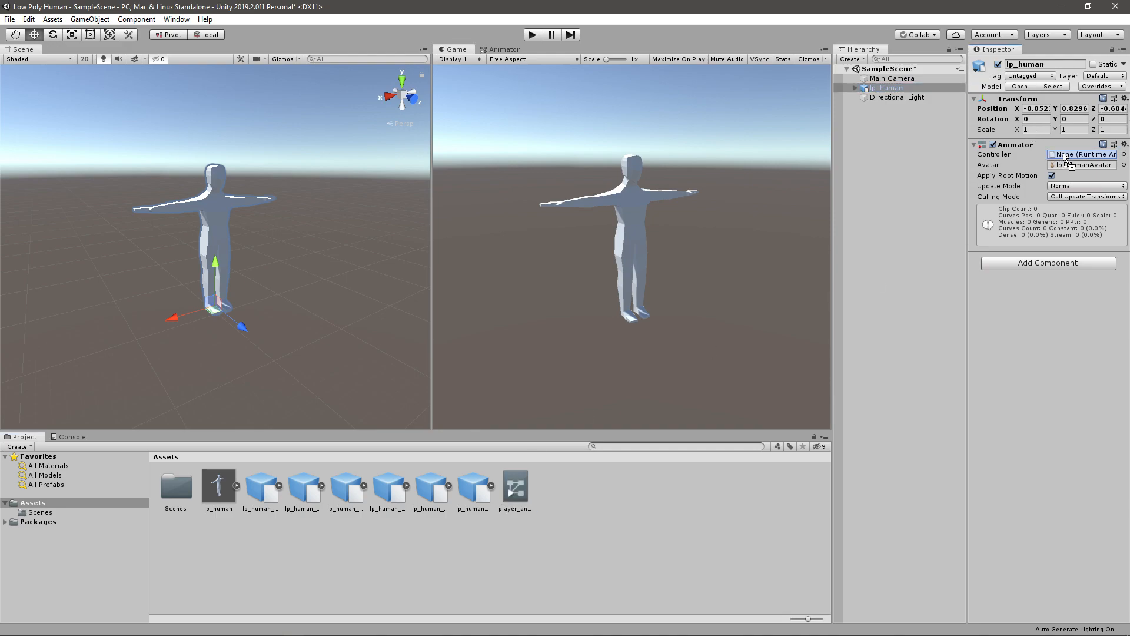
pyautogui.moveTo(514, 483); pyautogui.dragTo(1081, 154)
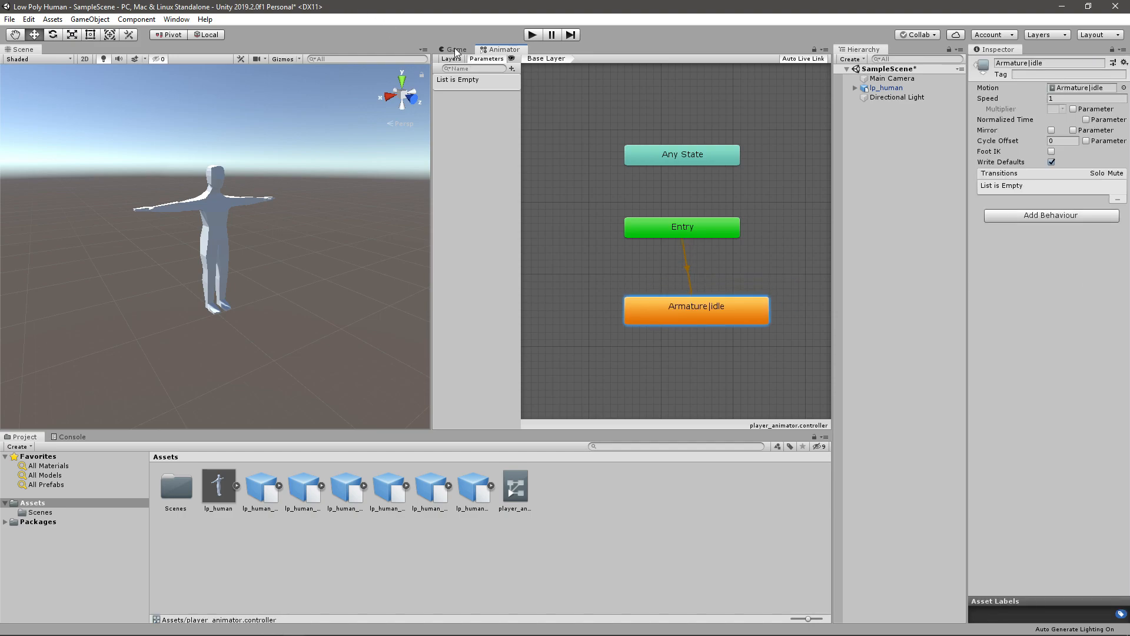
pyautogui.moveTo(459, 52)
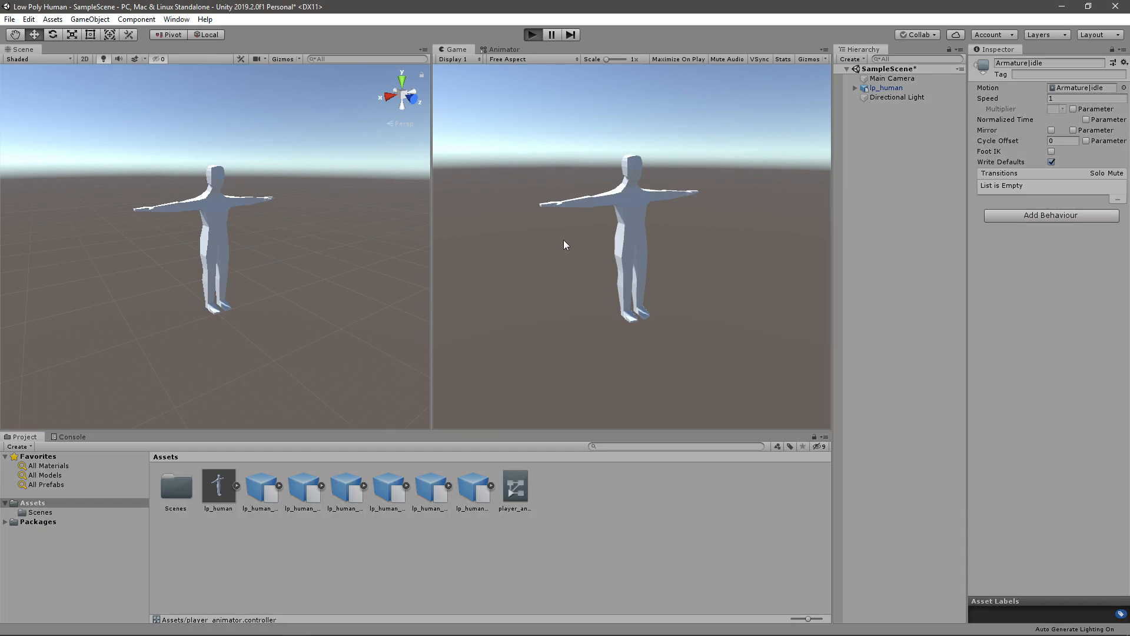
# - Run a play-mode preview to see the character idle, then return to editing
pyautogui.click(534, 34)
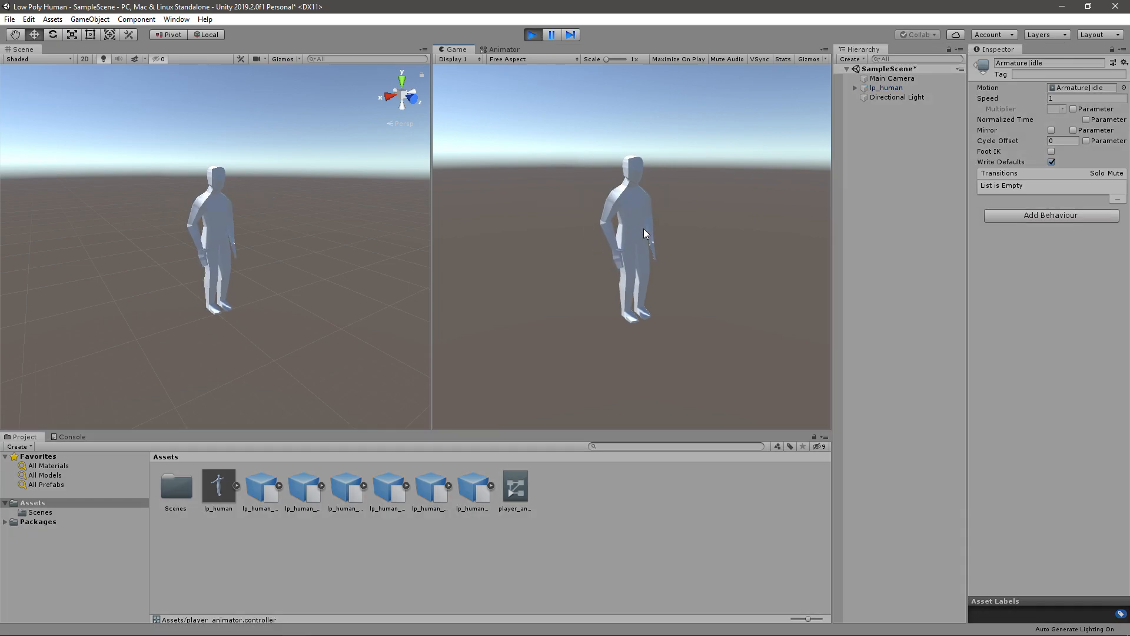
pyautogui.click(502, 50)
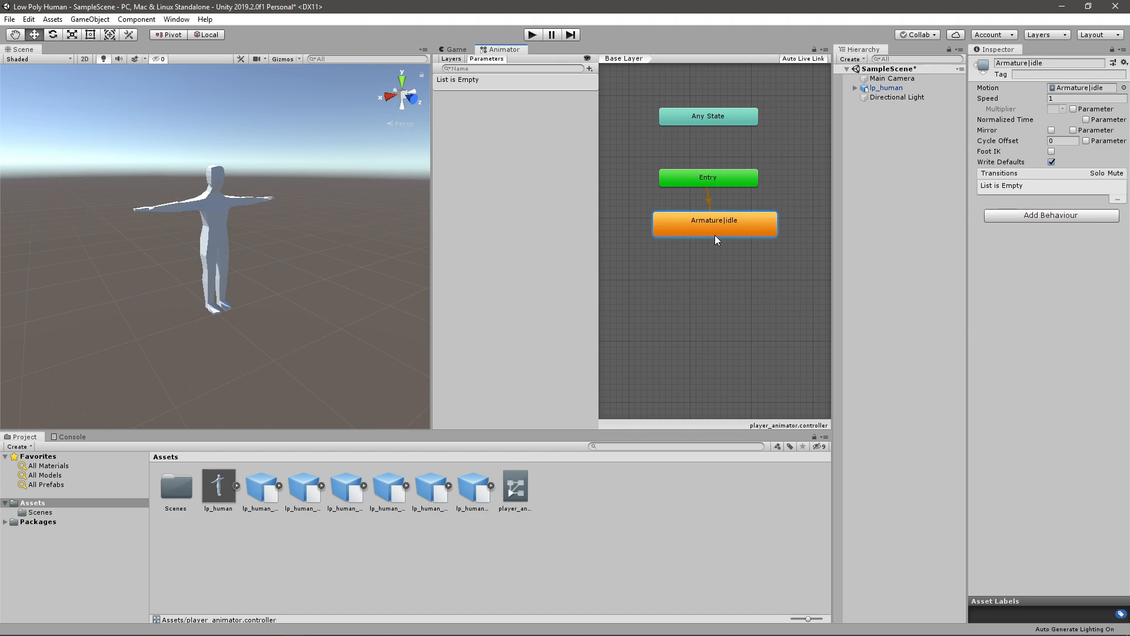
pyautogui.moveTo(703, 270)
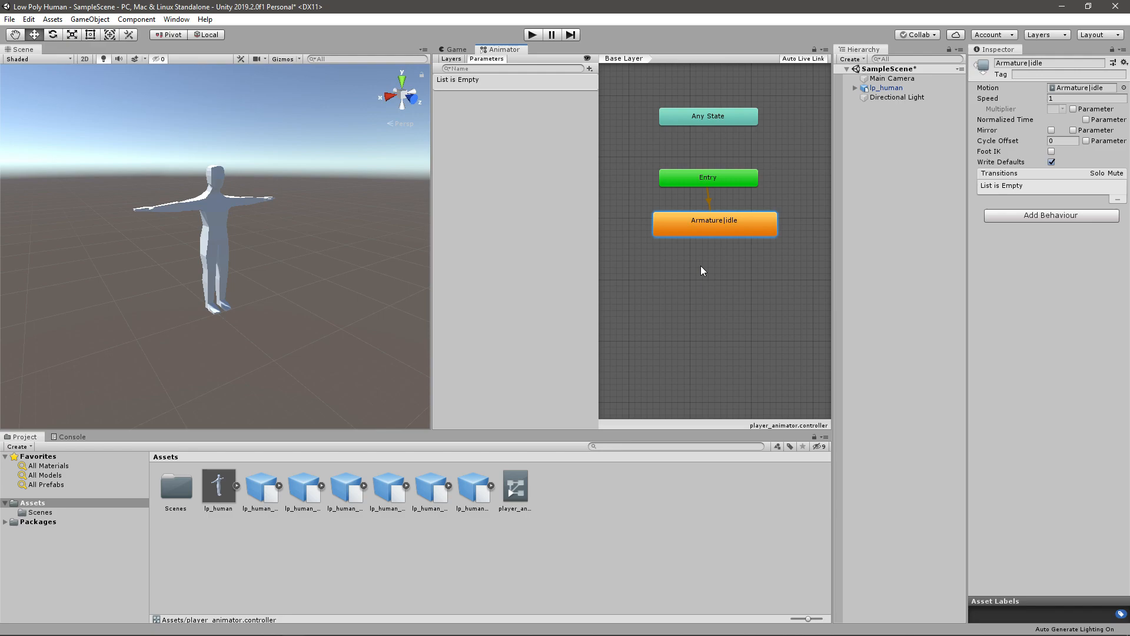
pyautogui.moveTo(743, 235)
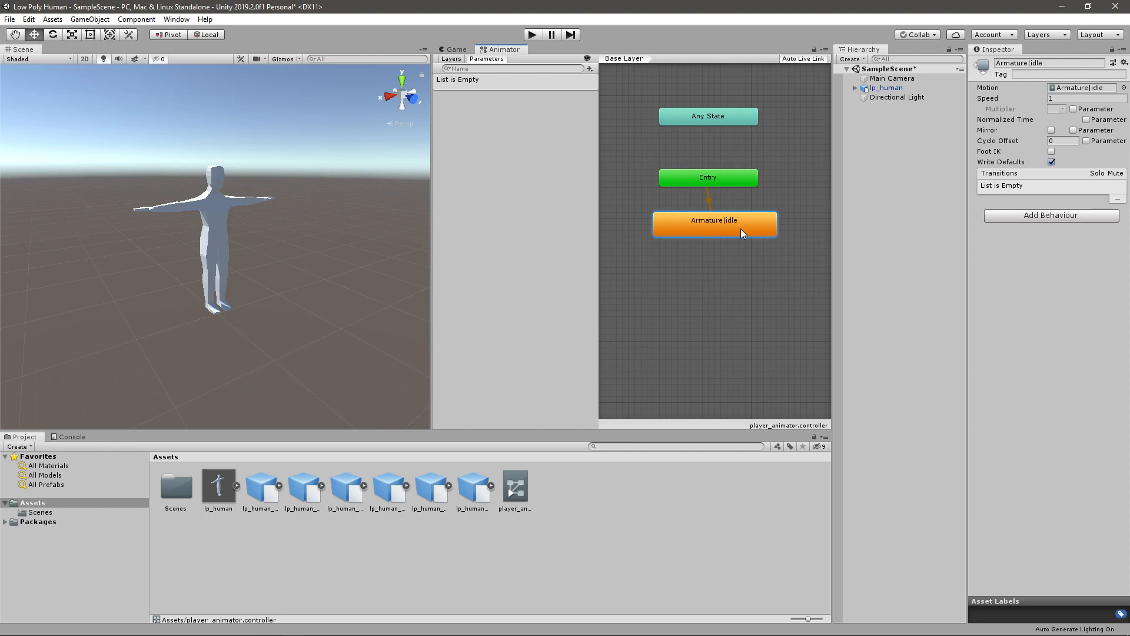
# - Create a new Blend Tree state in the Animator graph as the default
pyautogui.rightClick(690, 242)
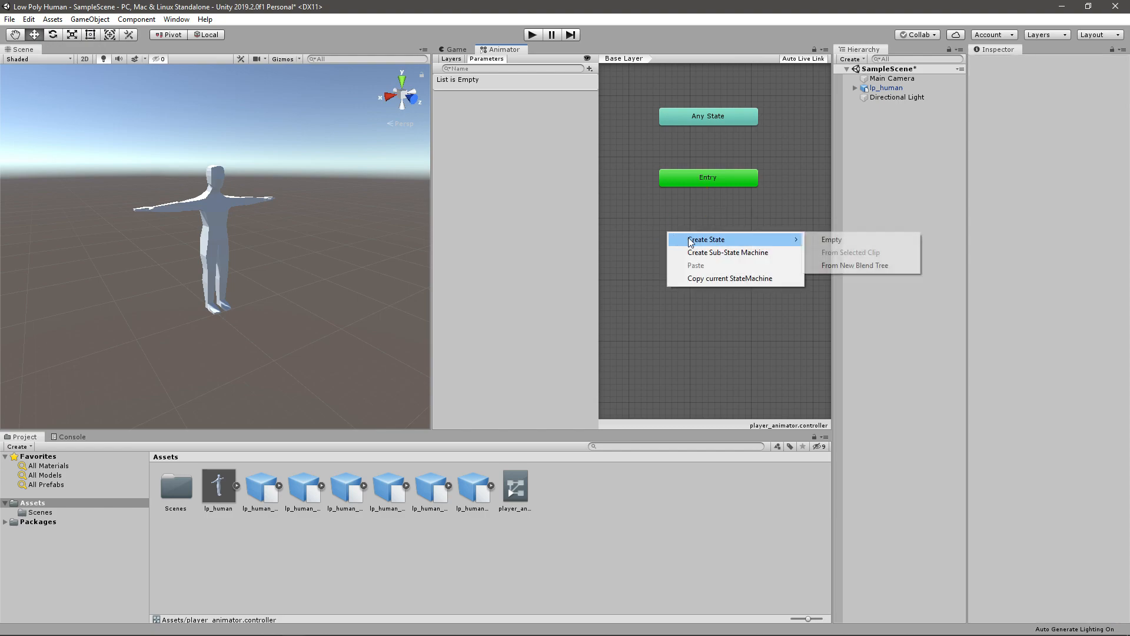
pyautogui.moveTo(865, 266)
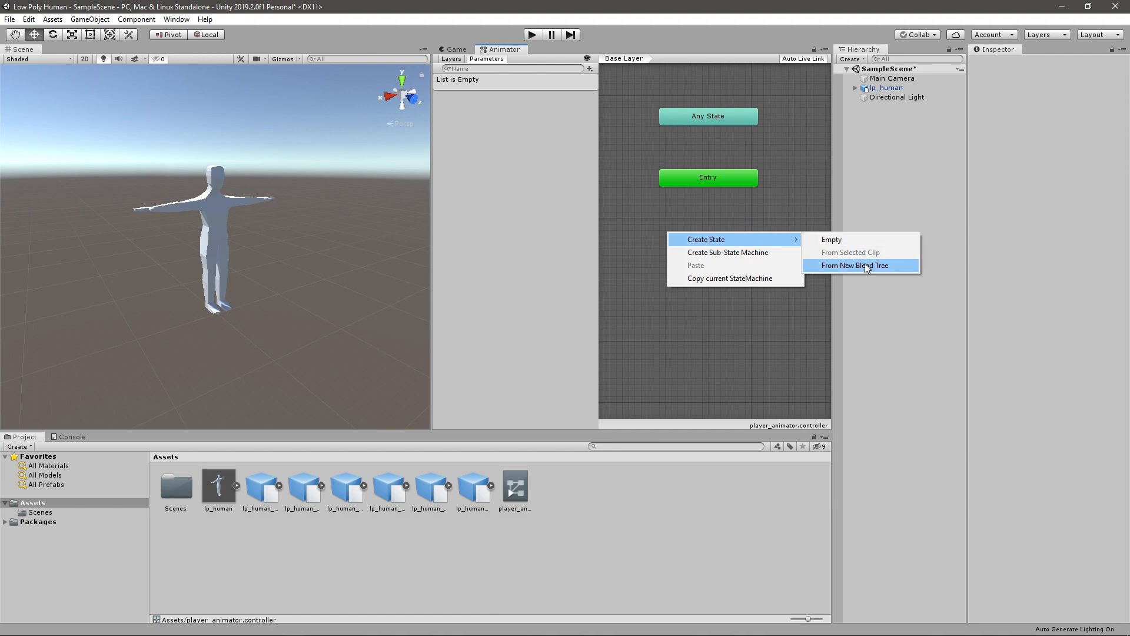
pyautogui.click(855, 265)
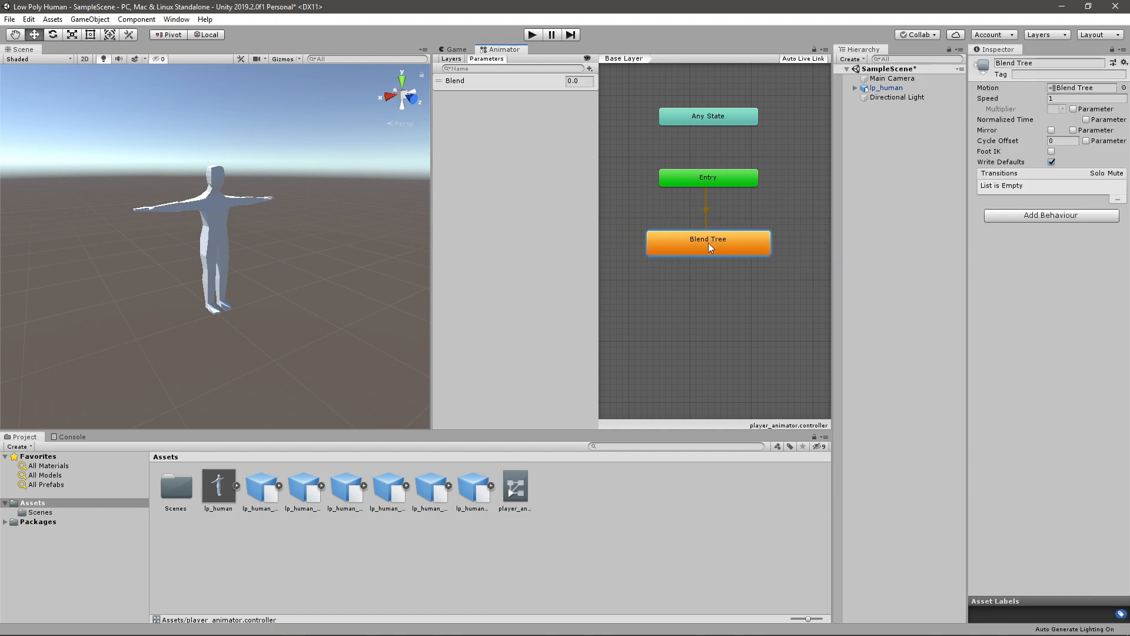
# - Enter the Blend Tree and select its node to edit its settings
pyautogui.doubleClick(707, 241)
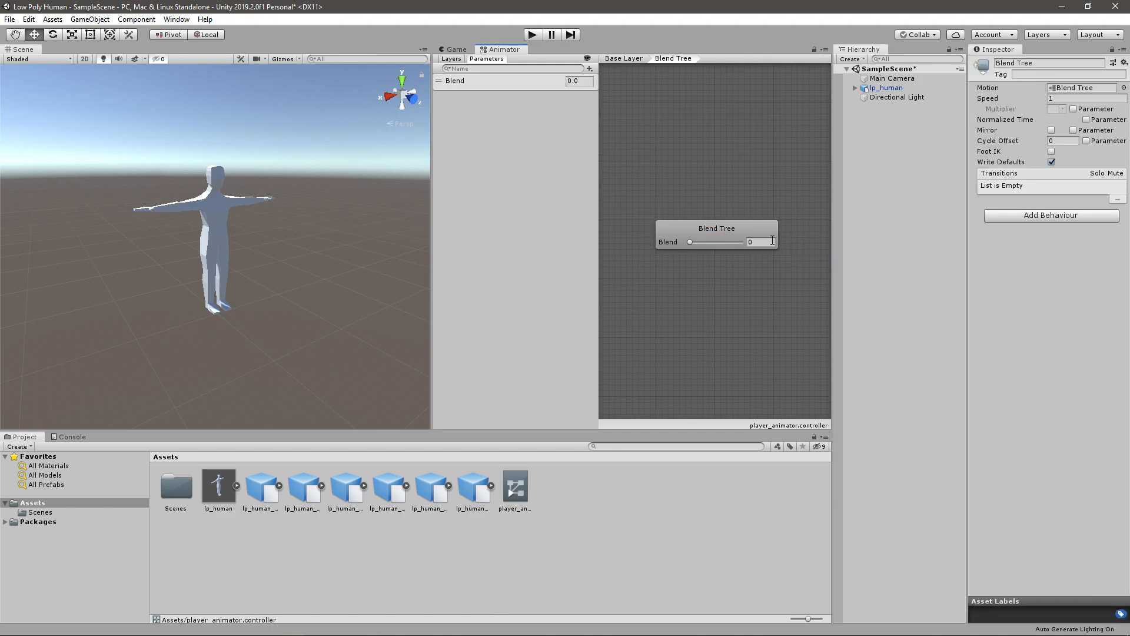
pyautogui.click(716, 228)
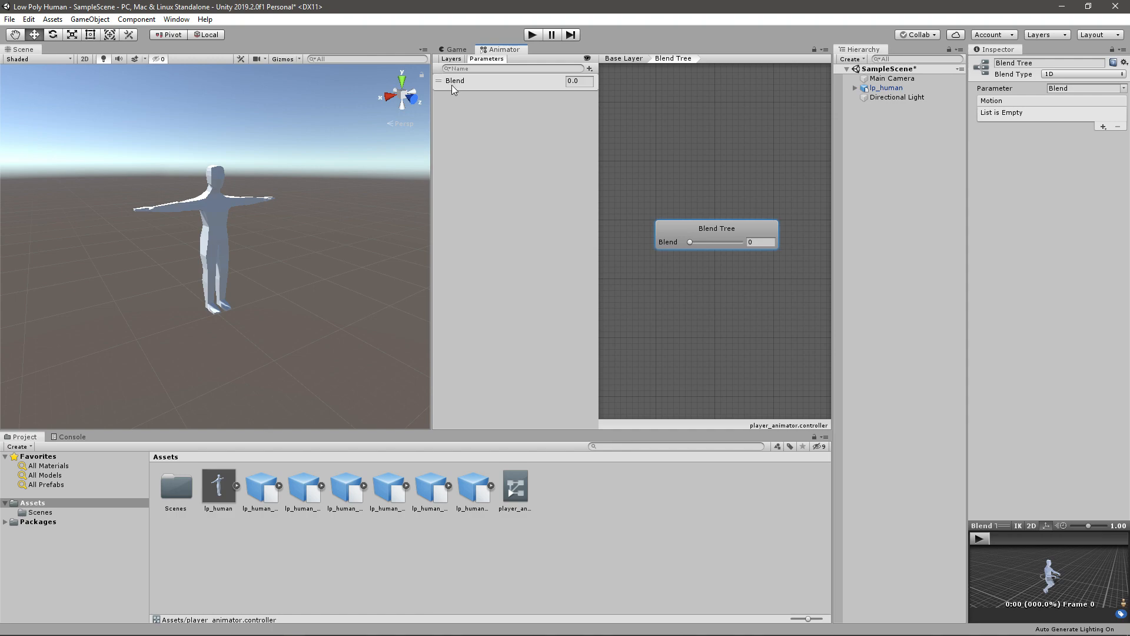
pyautogui.moveTo(667, 166)
pyautogui.write('MovementSpee')
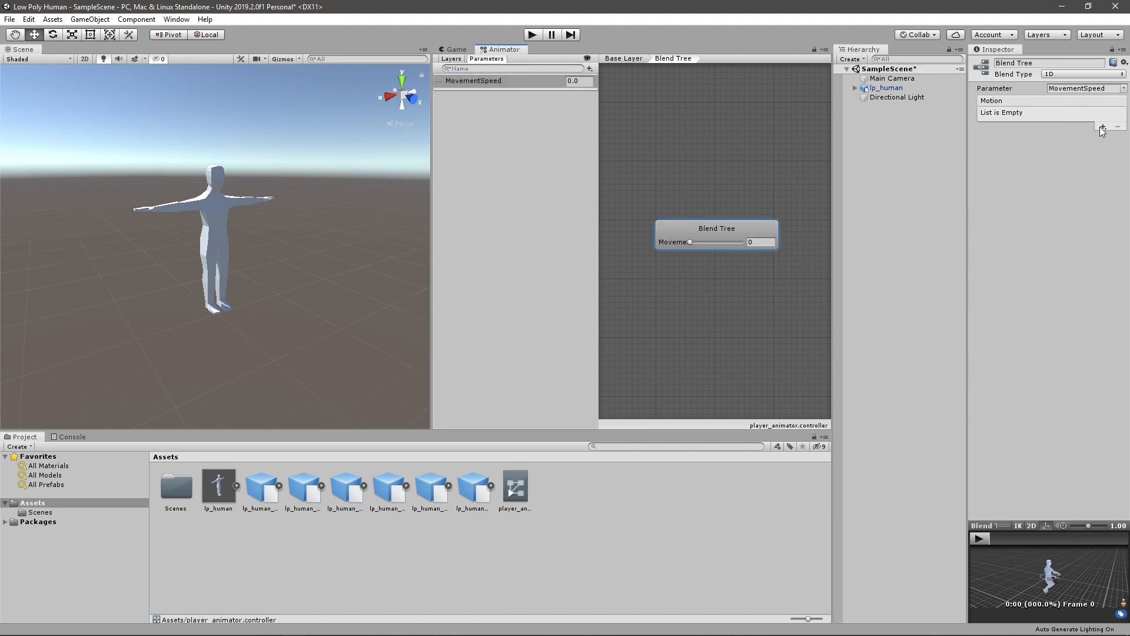
# - Add motion fields for idle, walk and run at thresholds 0, 0.5 and 1, then lower the blend to about 0.15
pyautogui.click(1102, 124)
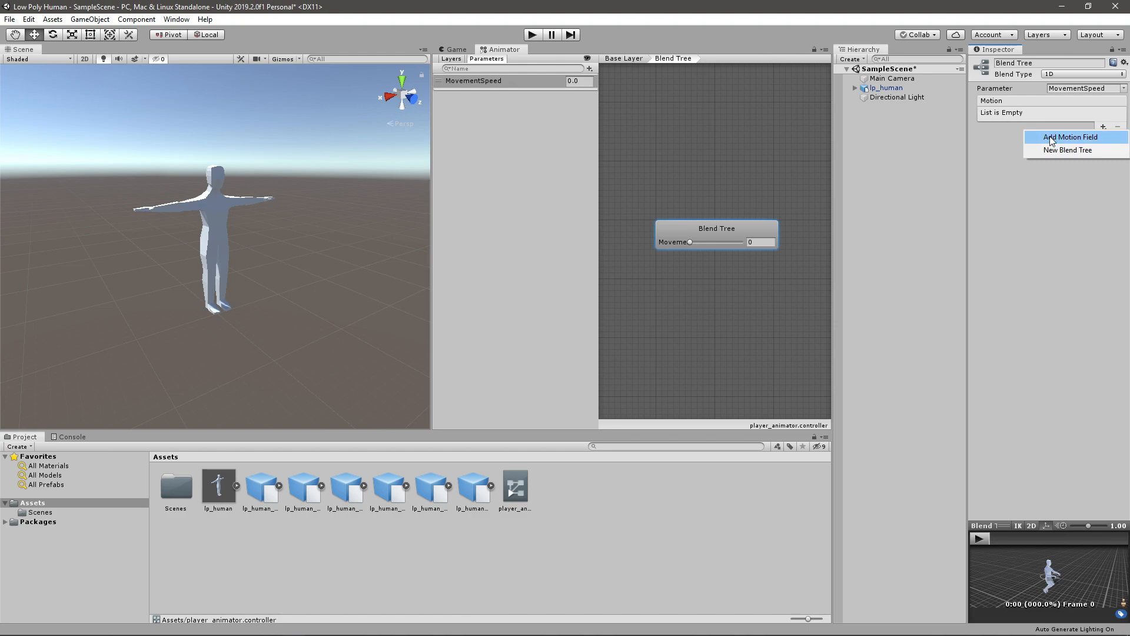
pyautogui.click(1069, 136)
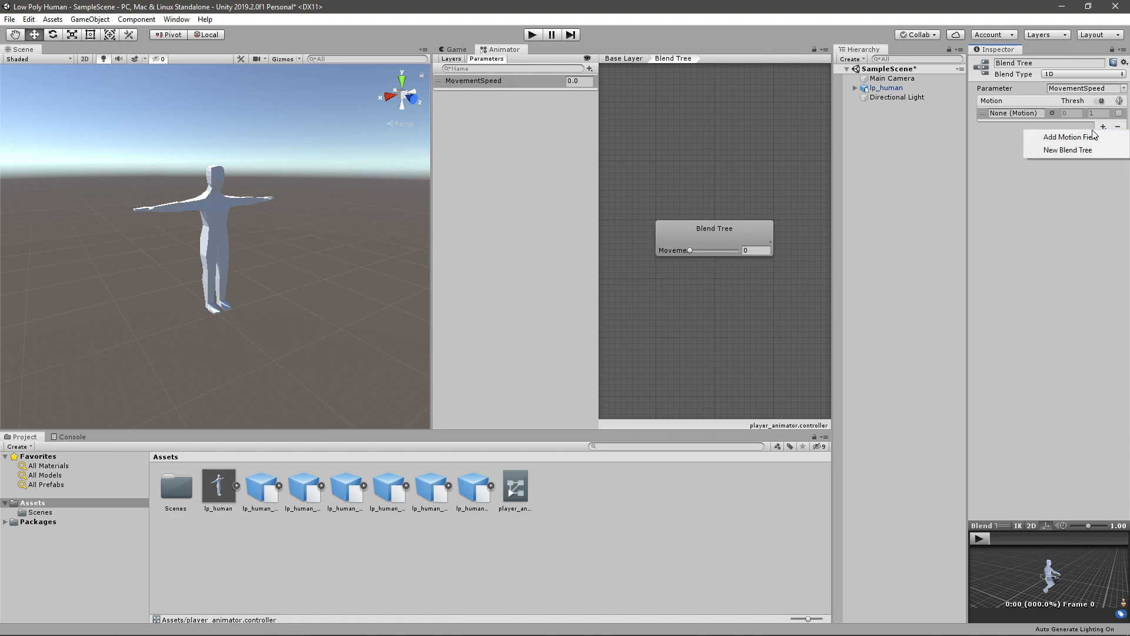
pyautogui.click(1064, 135)
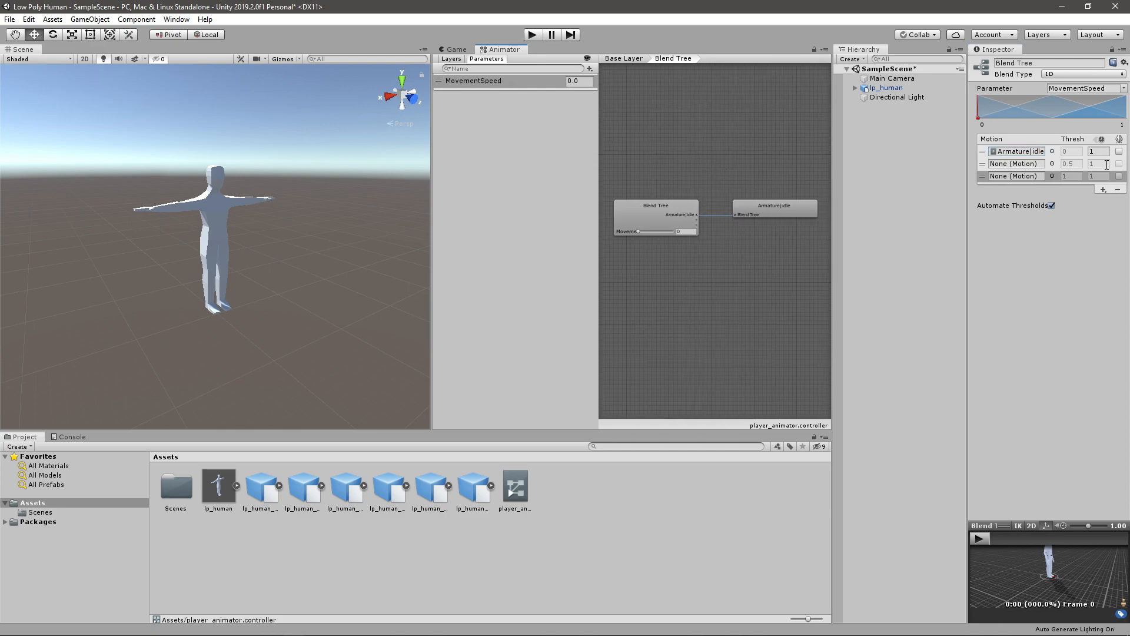
pyautogui.click(1015, 164)
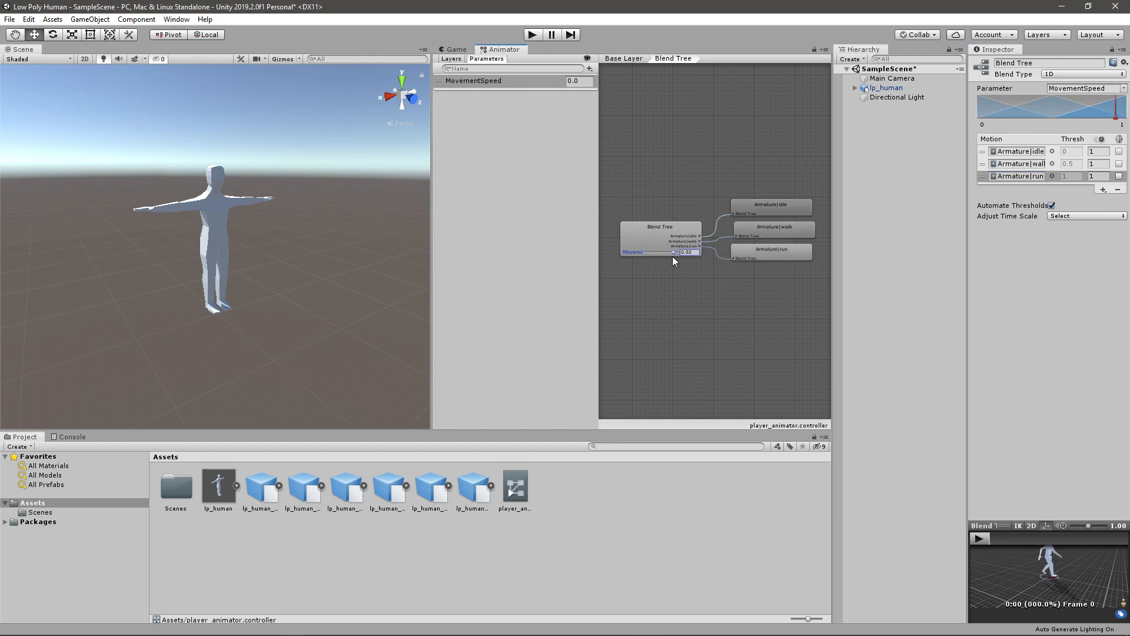
pyautogui.moveTo(674, 251); pyautogui.dragTo(655, 251)
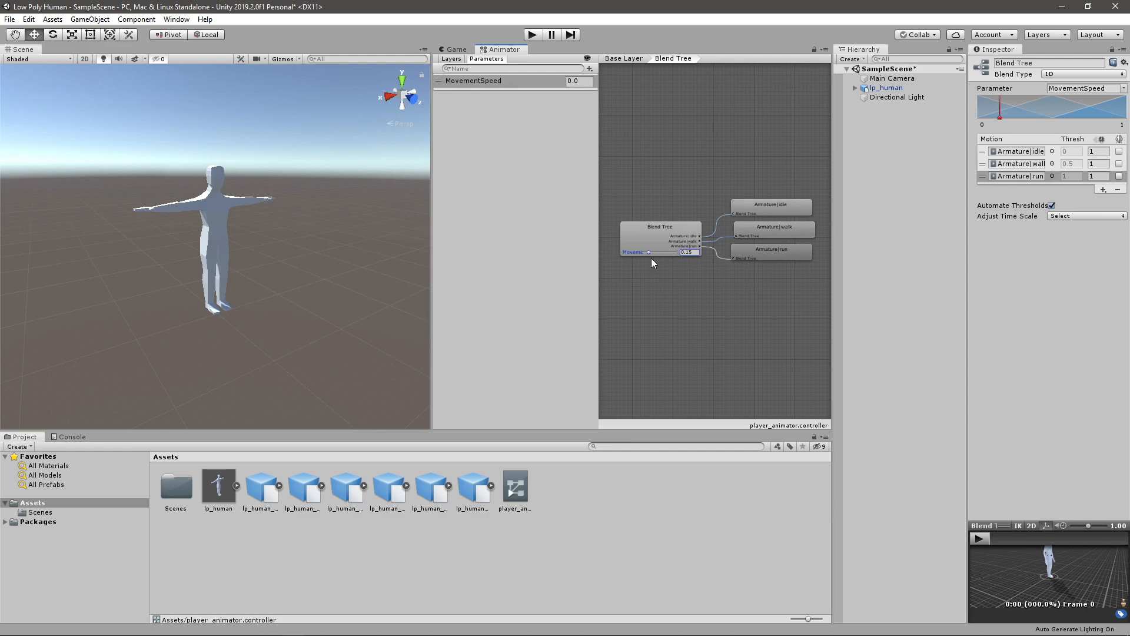
pyautogui.click(451, 48)
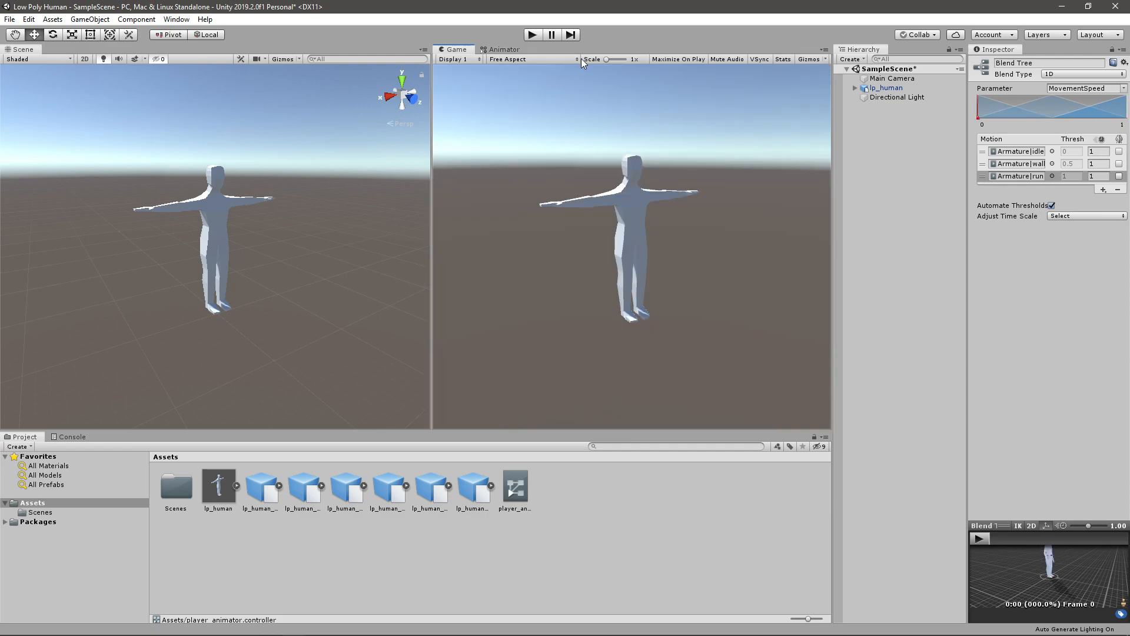
# - In play mode, raise MovementSpeed from about 0.1 to 0.36 to watch idle shift toward walking
pyautogui.click(504, 49)
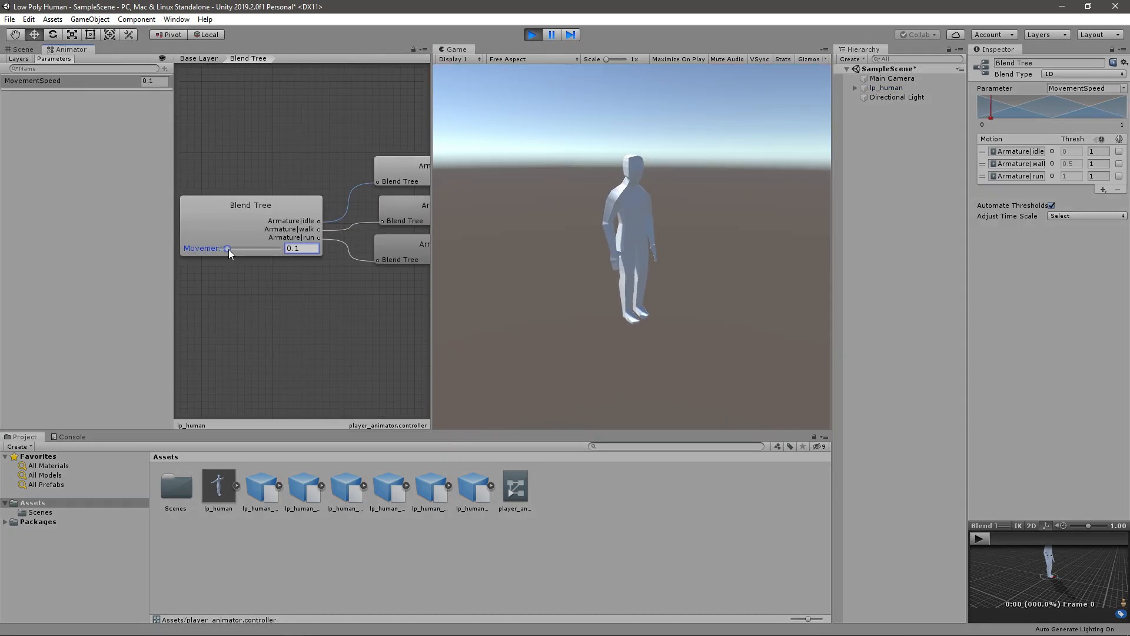
pyautogui.moveTo(228, 247); pyautogui.dragTo(241, 248)
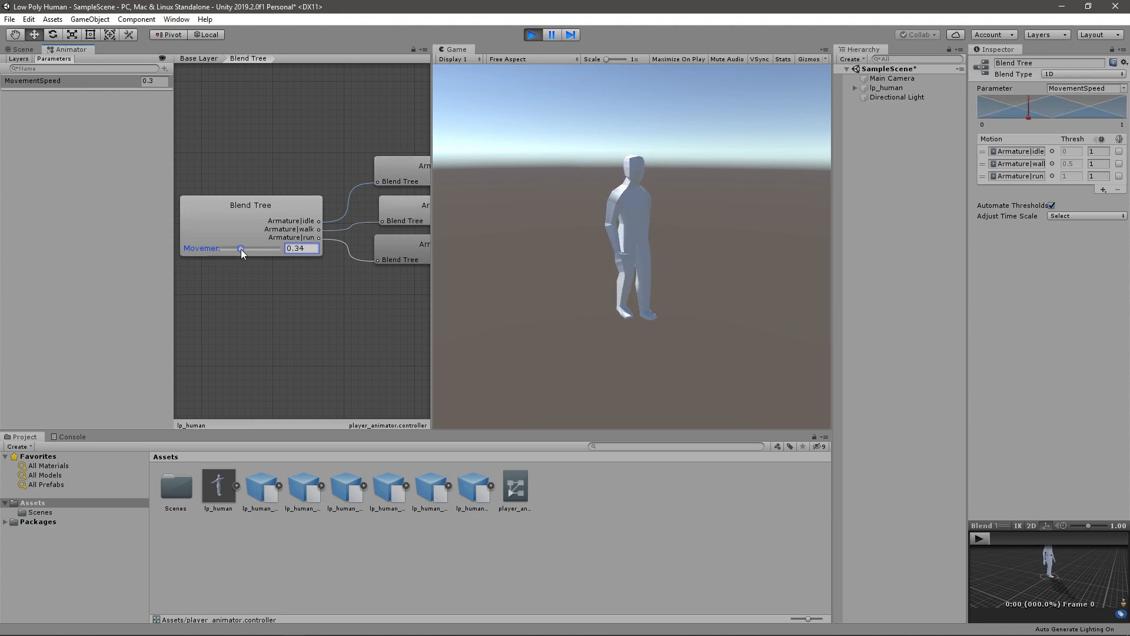
pyautogui.moveTo(240, 249); pyautogui.dragTo(244, 249)
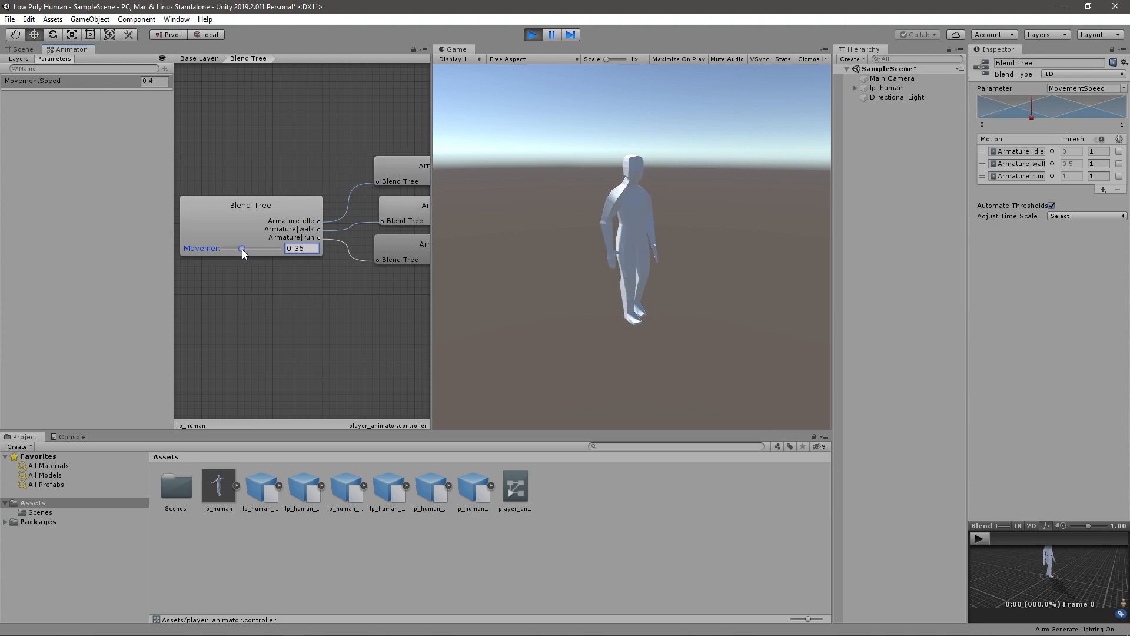
pyautogui.moveTo(241, 249); pyautogui.dragTo(280, 249)
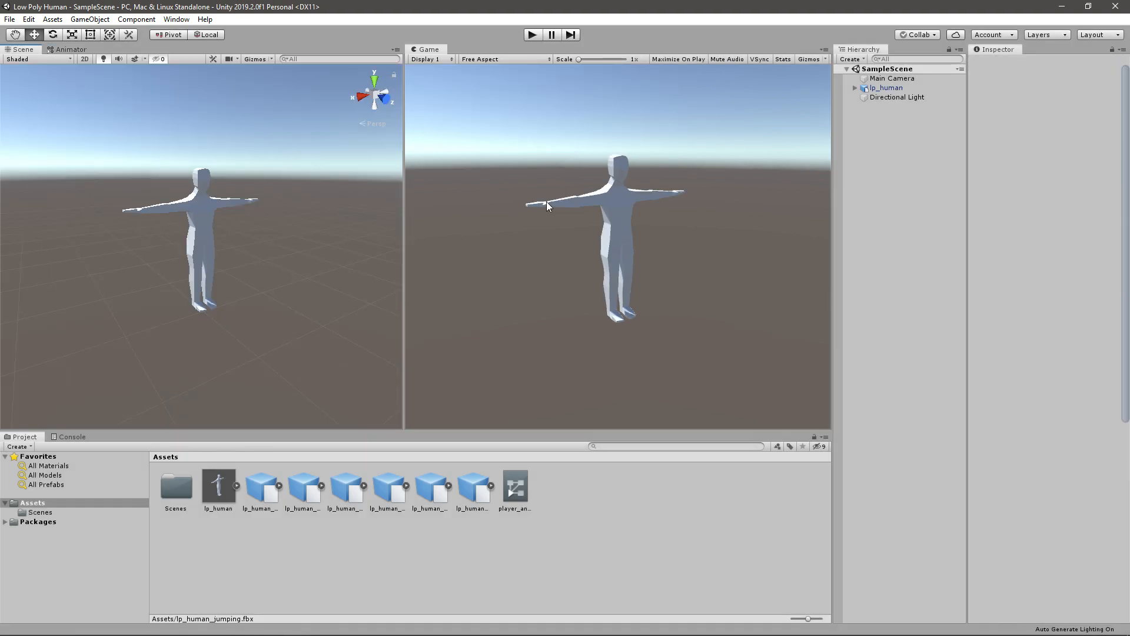
pyautogui.moveTo(37, 72)
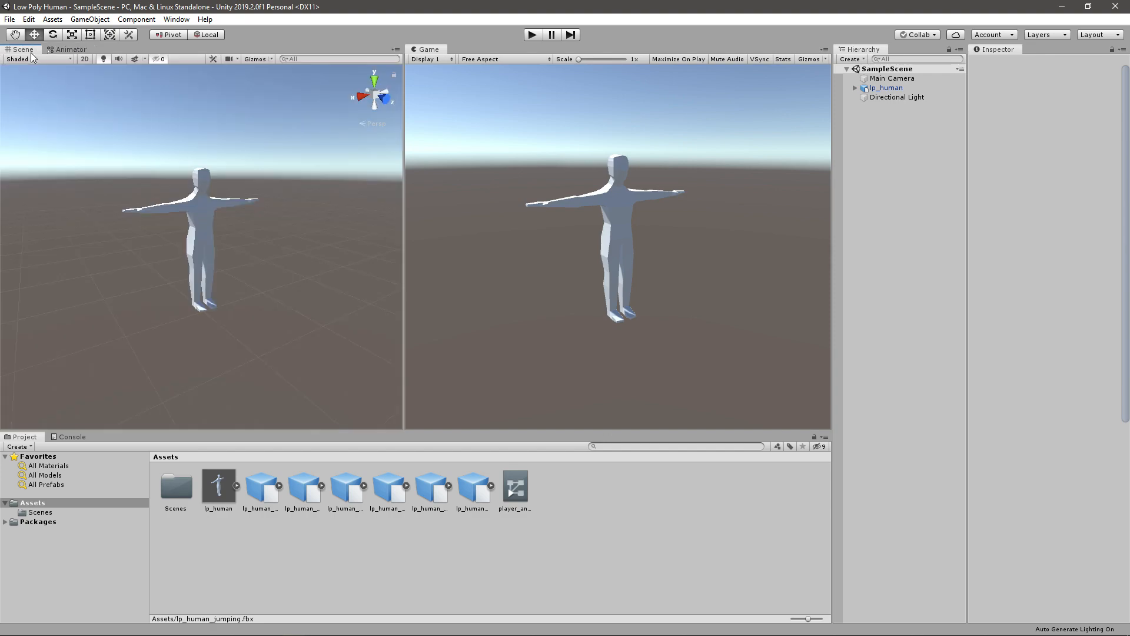
pyautogui.moveTo(309, 242)
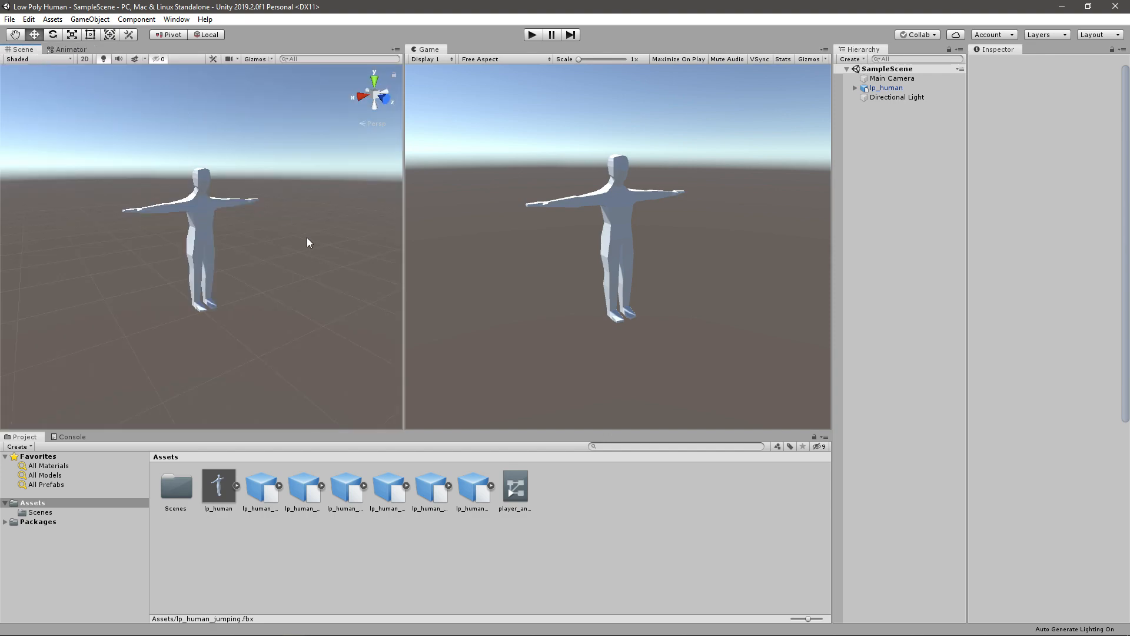
pyautogui.moveTo(593, 323)
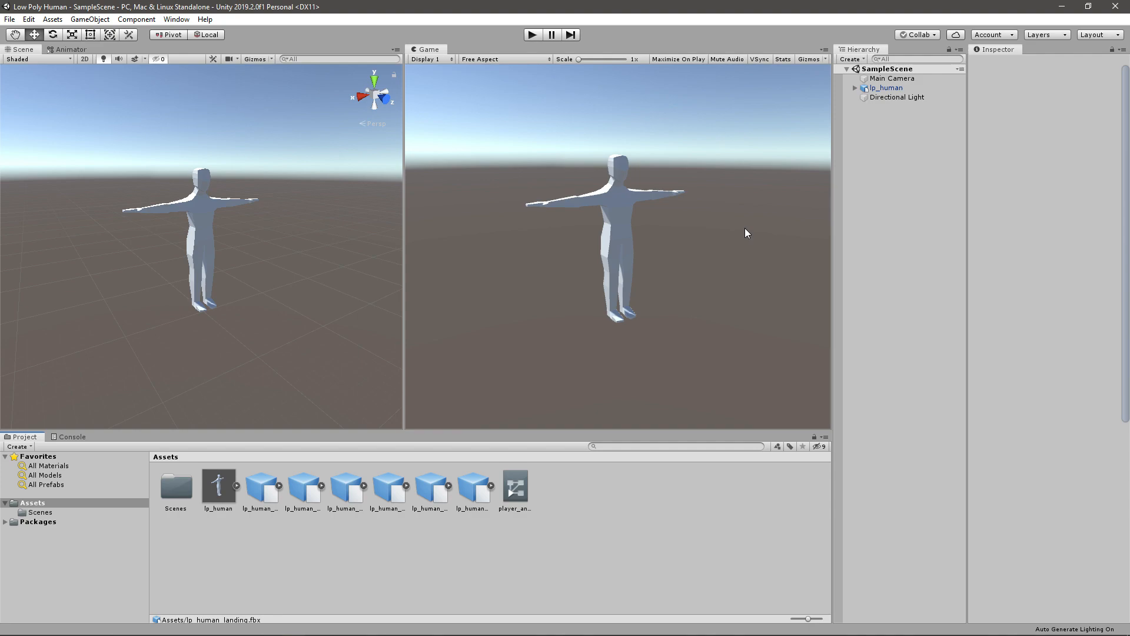
pyautogui.moveTo(734, 234)
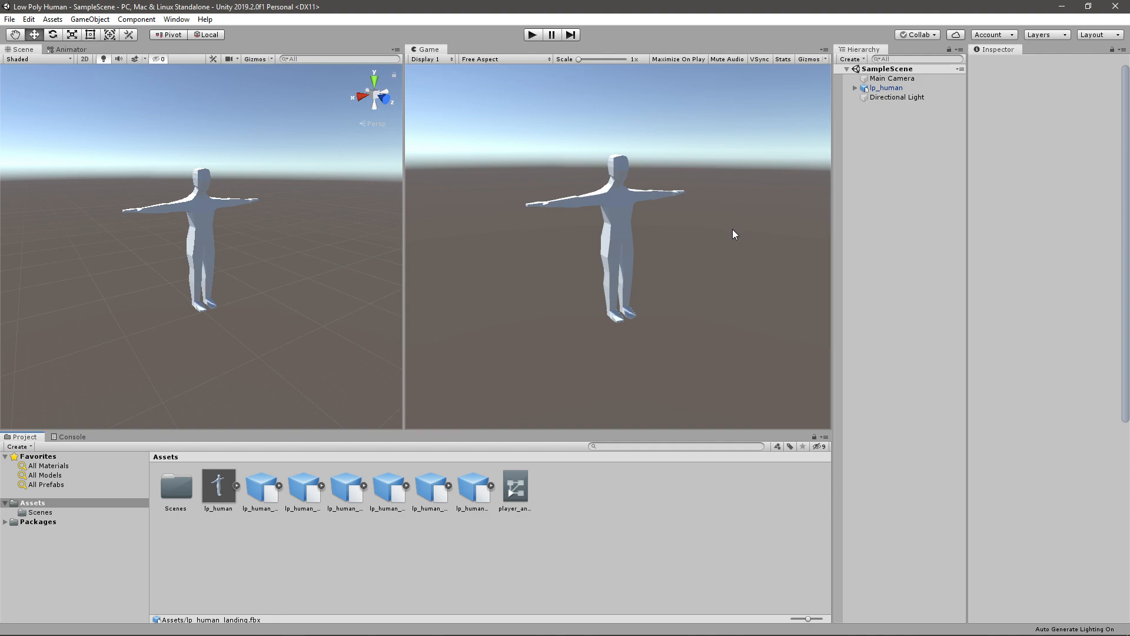
pyautogui.moveTo(277, 615)
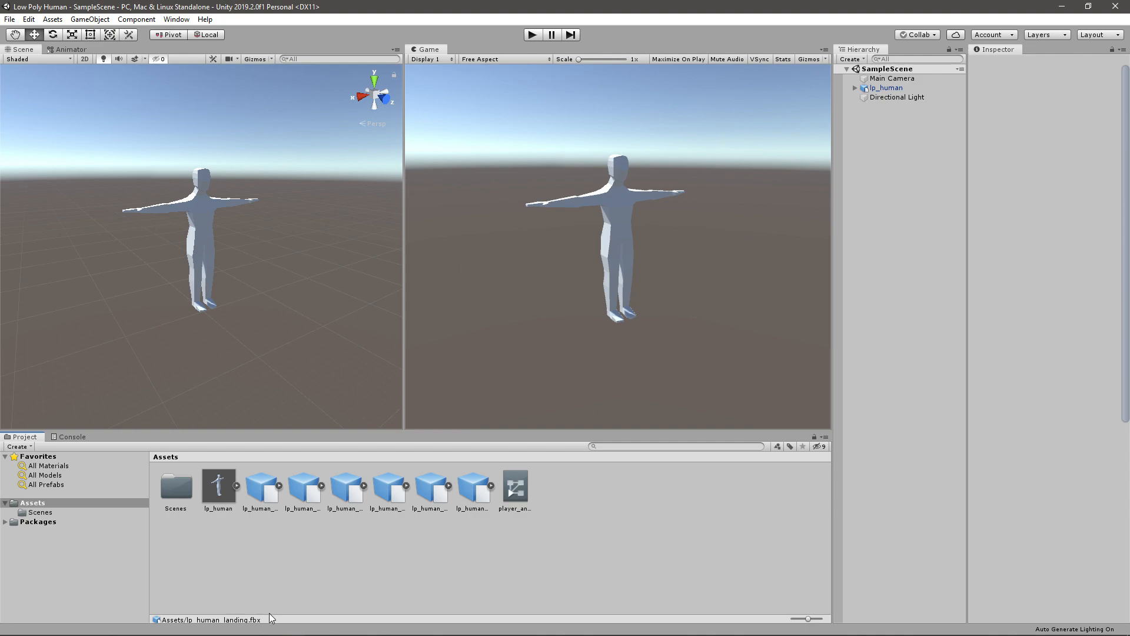